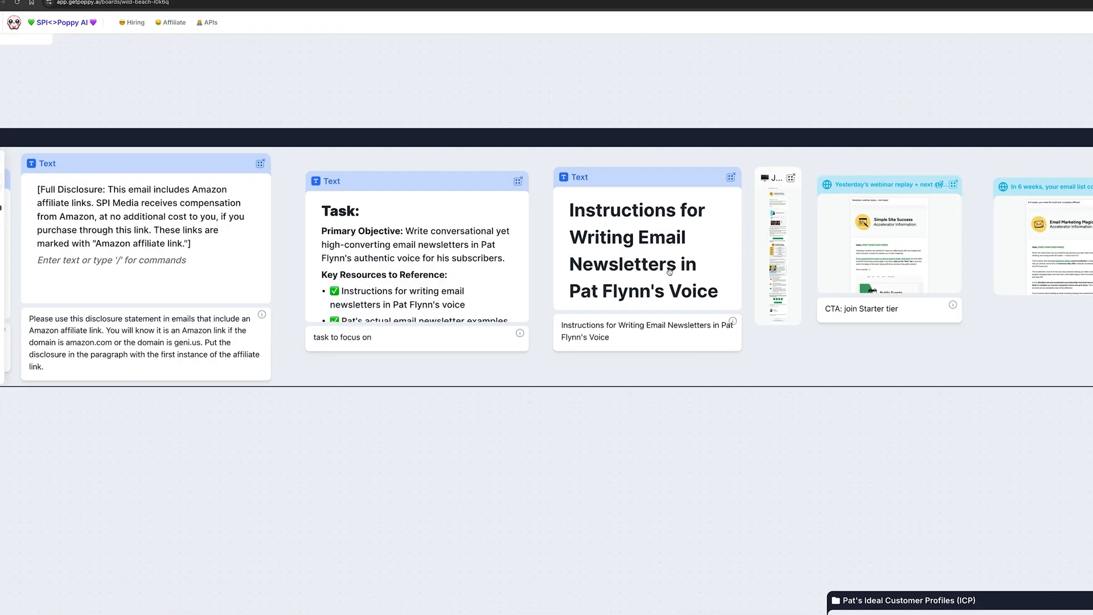
- Select the long card-reveal clip on the main track and bring up its actions to nest it
scroll("down", 3)
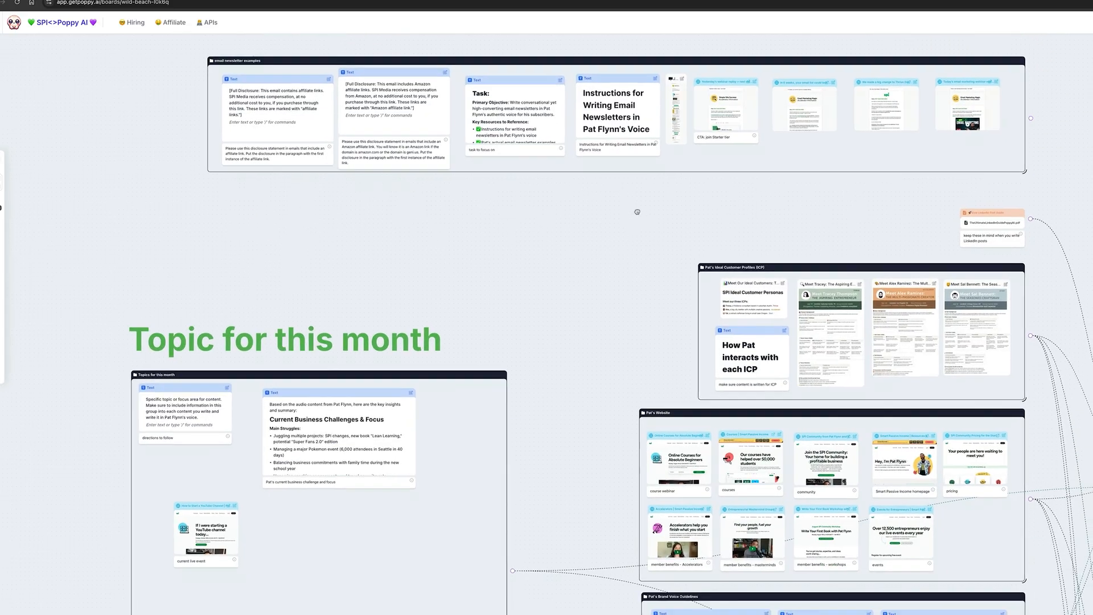
scroll("down", 3)
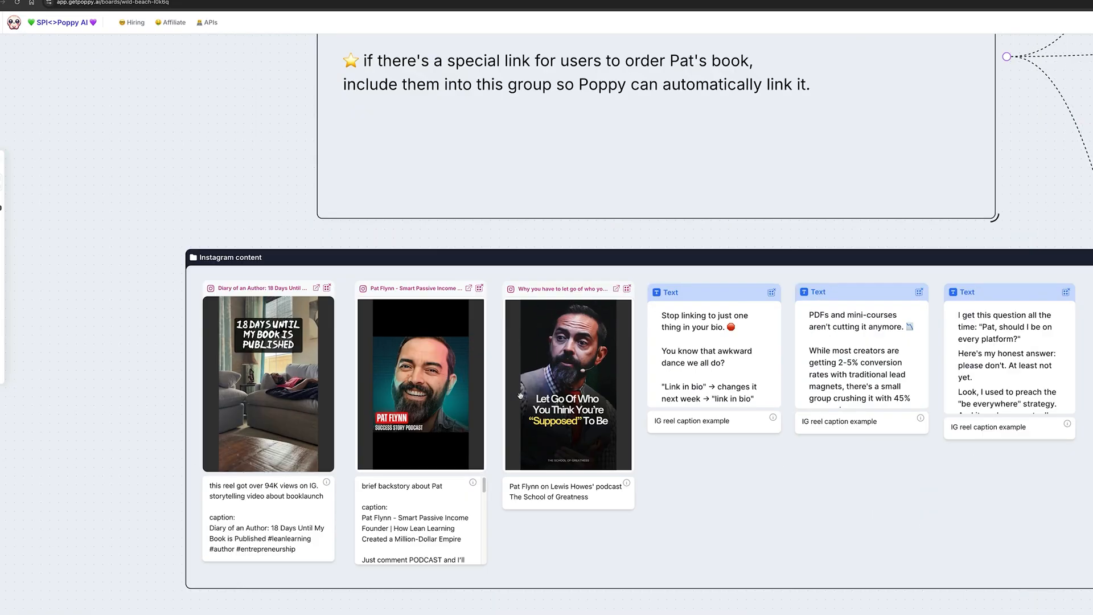
scroll("down", 3)
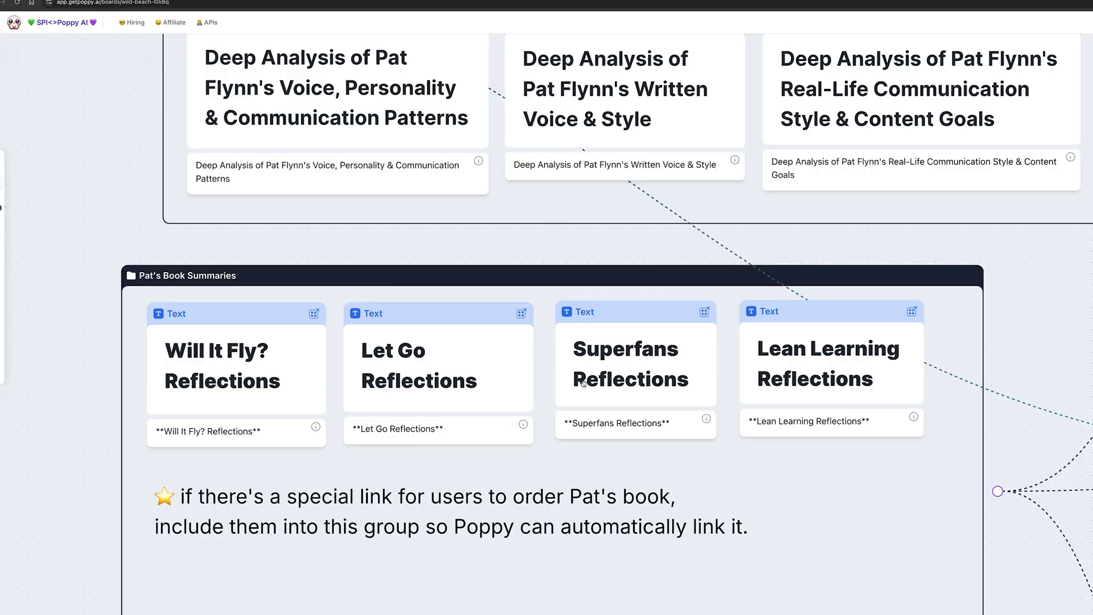
scroll("down", 3)
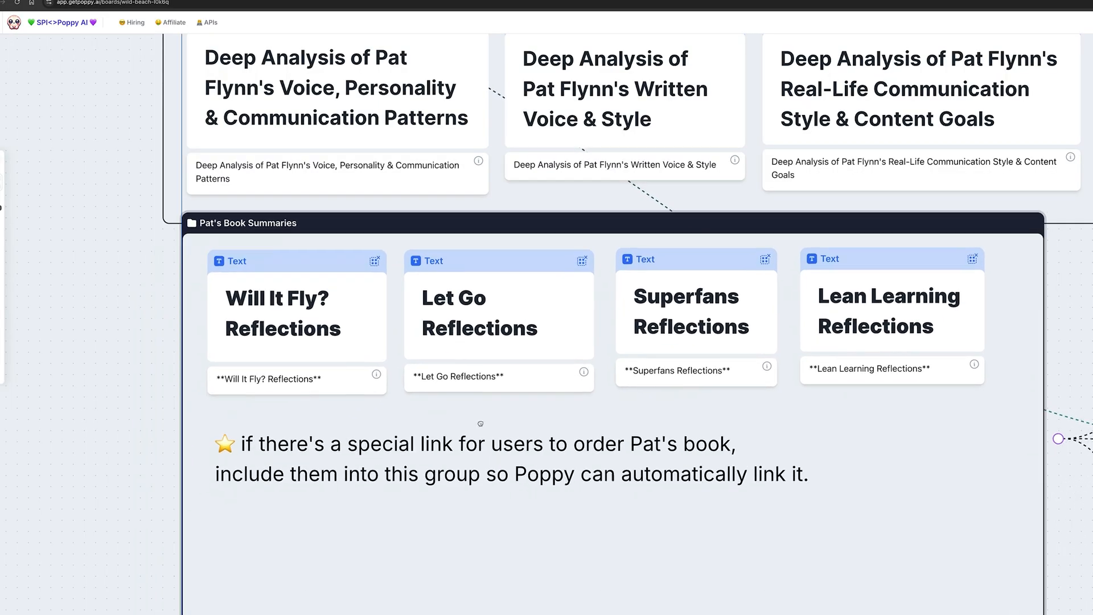
scroll("down", 3)
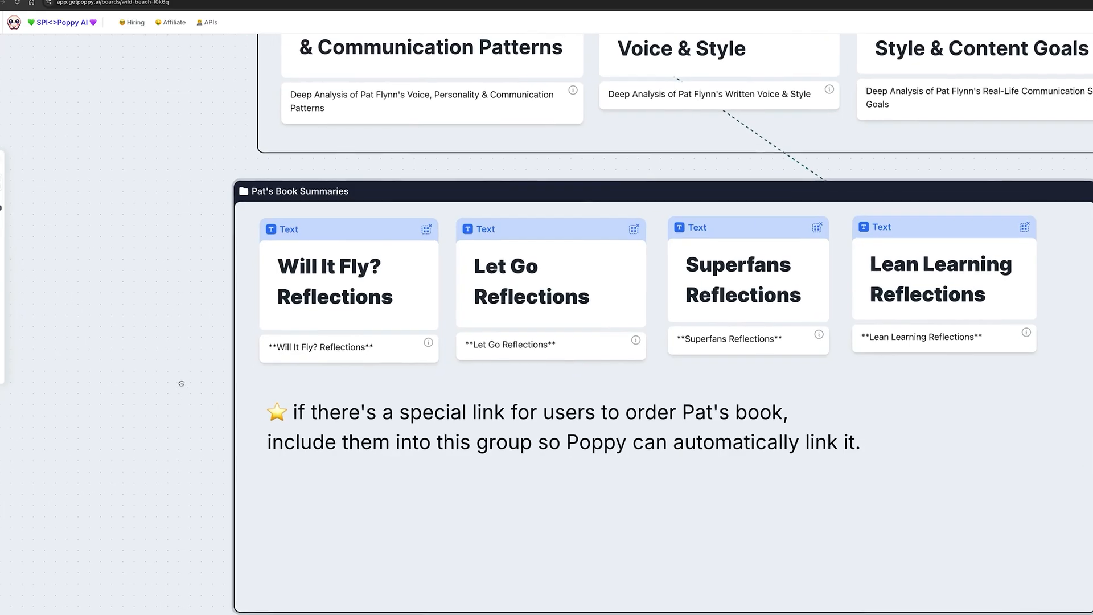
scroll("down", 3)
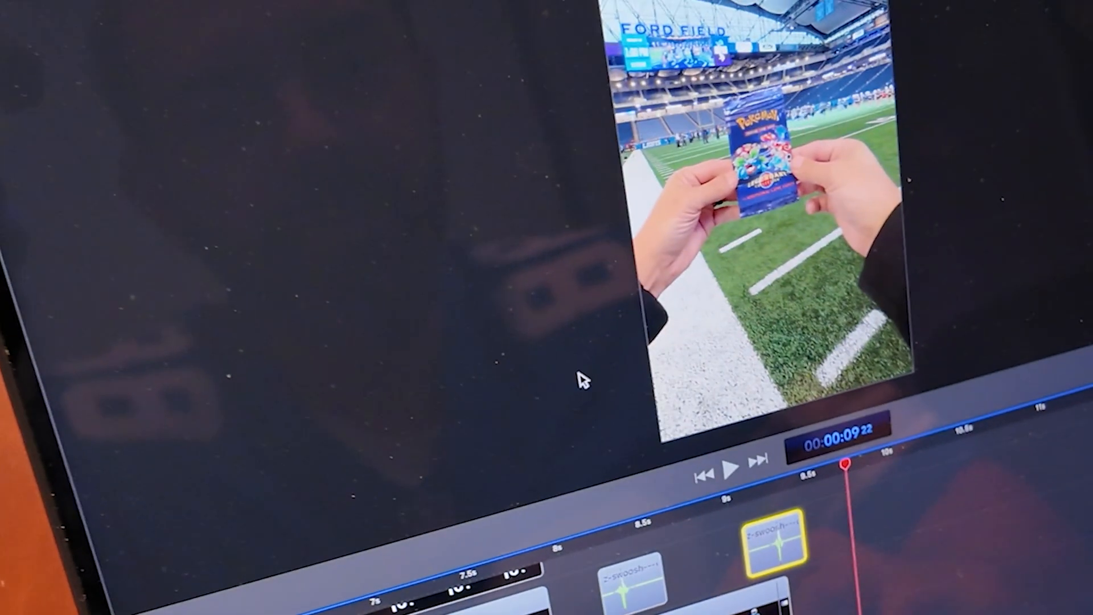
left_click(729, 465)
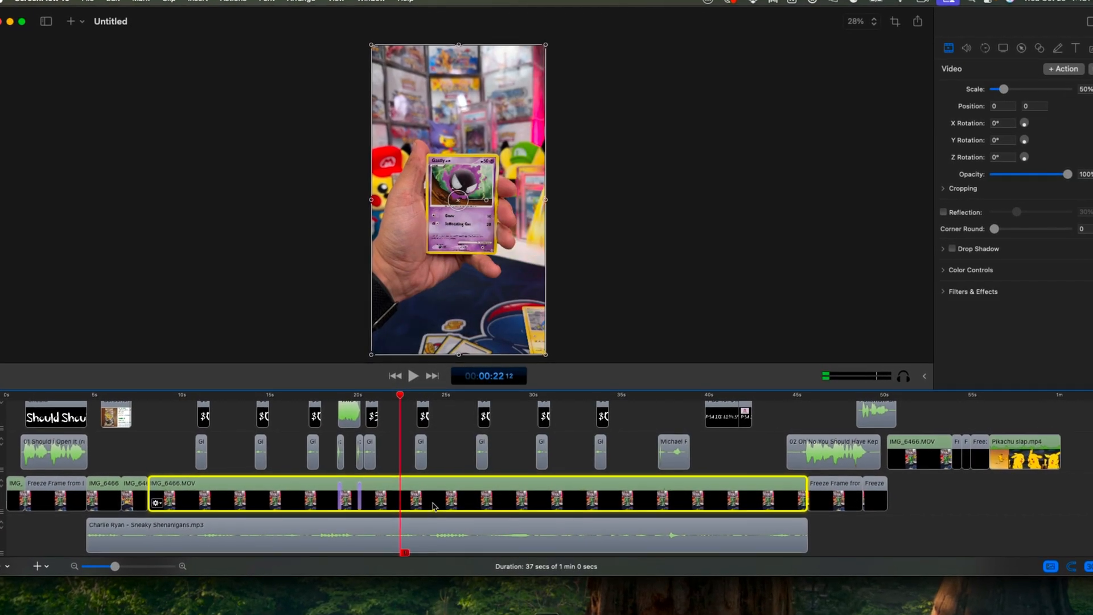
right_click(433, 499)
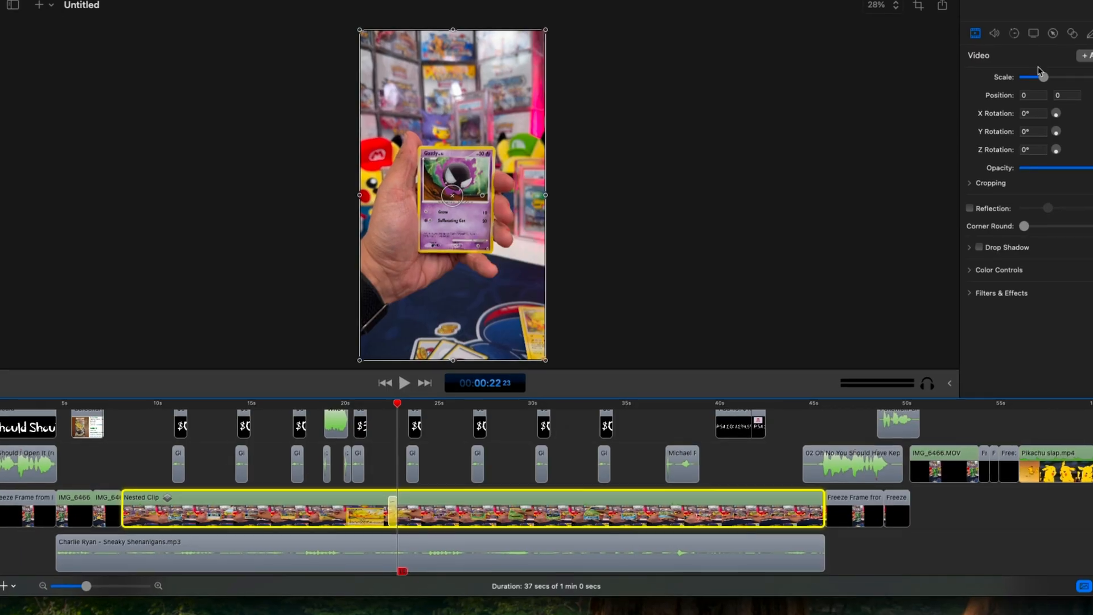
left_click_drag(1042, 77, 1061, 74)
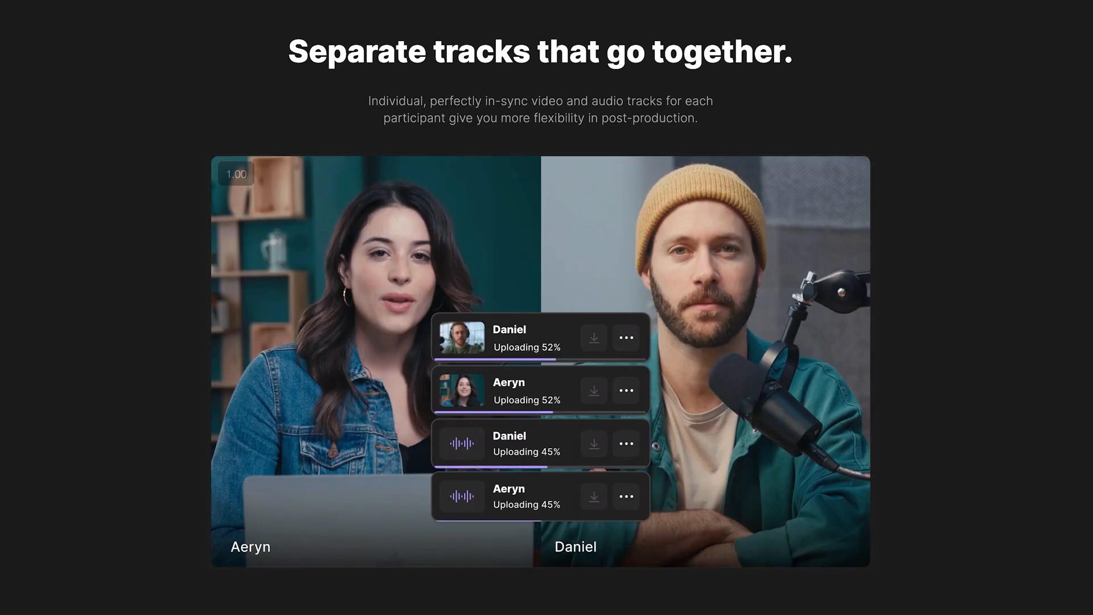
- Open the generated magic clip from the Dustin Riechmann interview in the editor
scroll("down", 3)
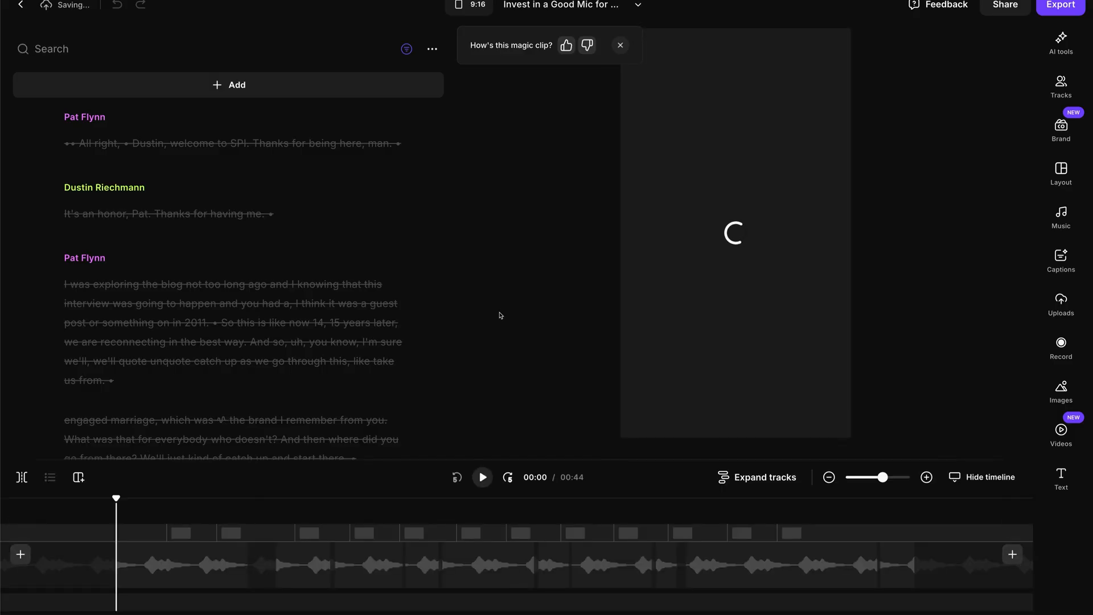
left_click(481, 477)
type("Write me an intro sc")
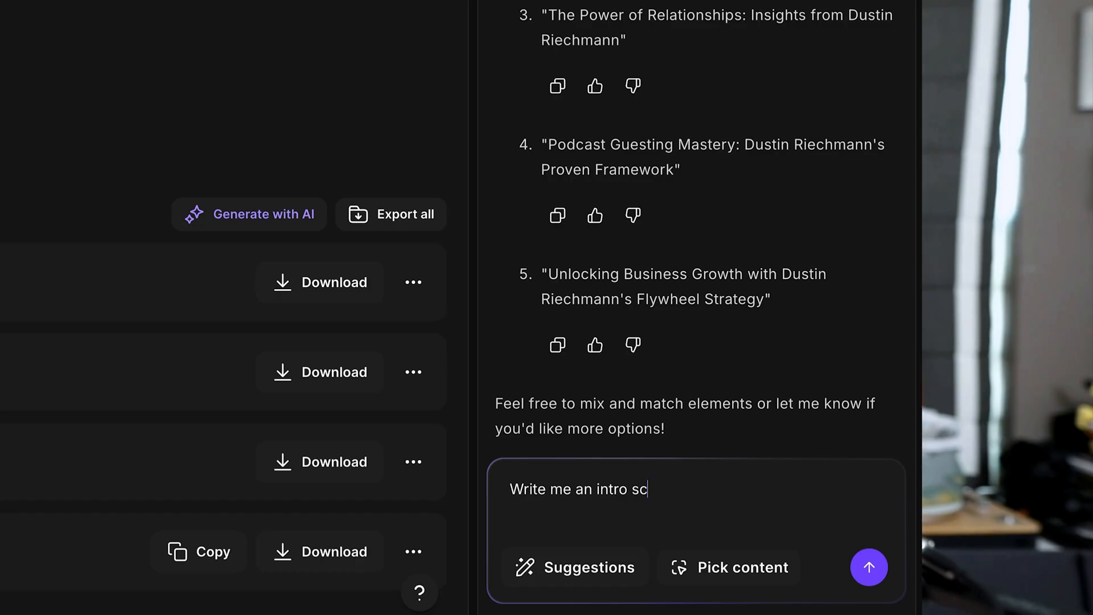
- Request an intro script with a great hook for this episode from the AI assistant
type("ript with a great")
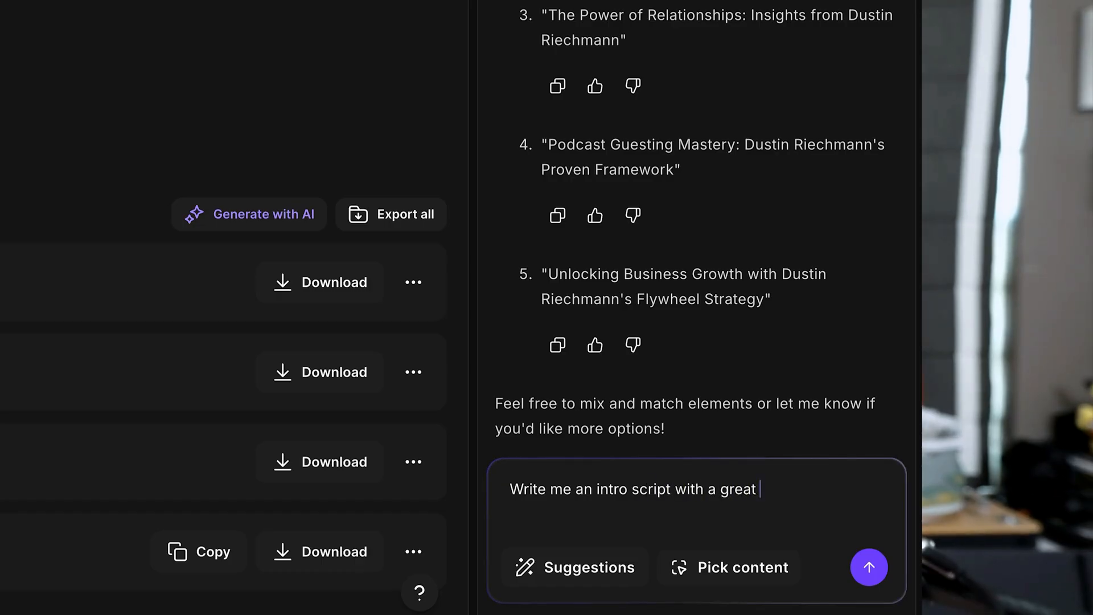
type("hook for this epis")
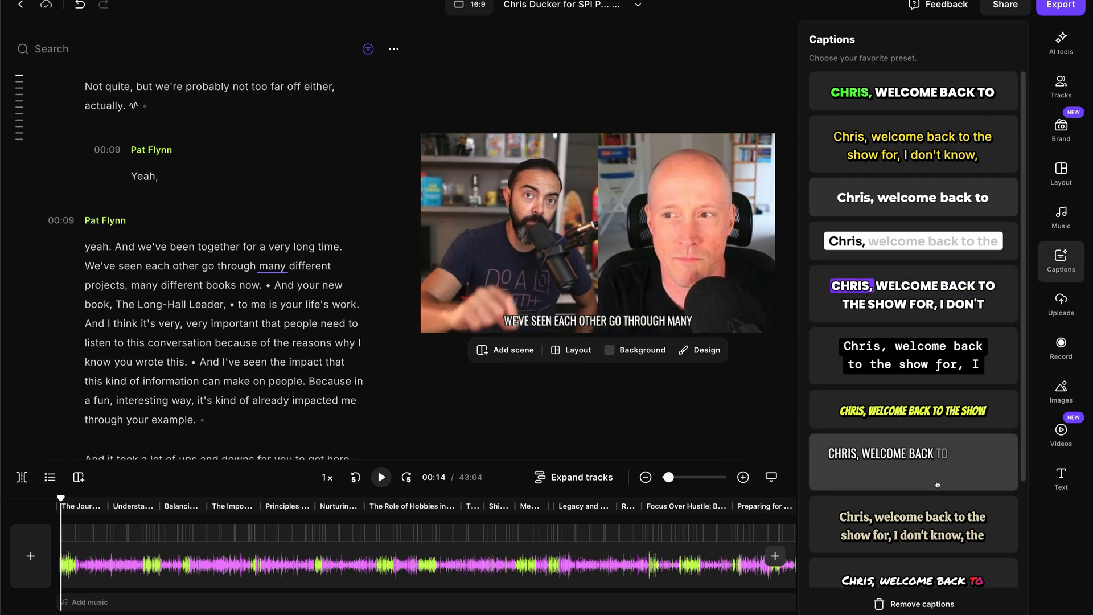
- Browse the caption style presets before moving to Vubli's landing page
scroll("down", 3)
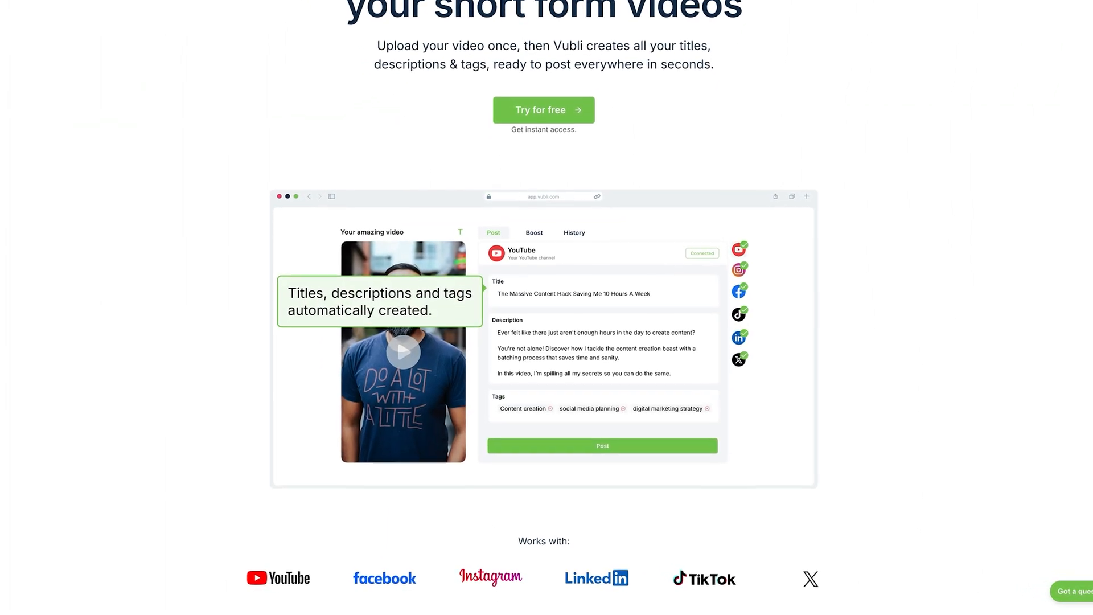
scroll("down", 3)
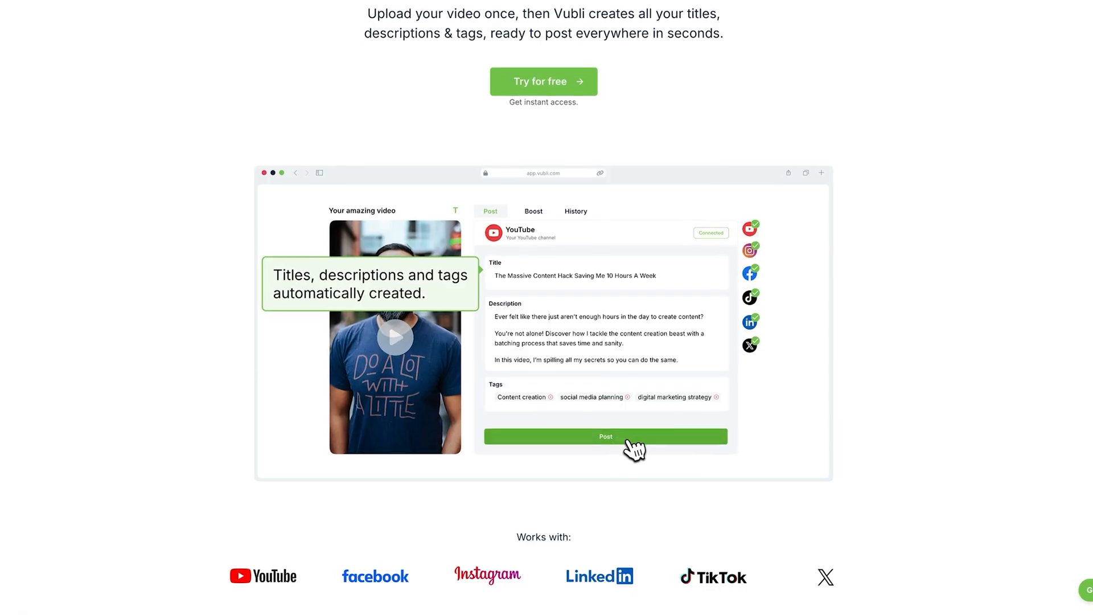
left_click(605, 436)
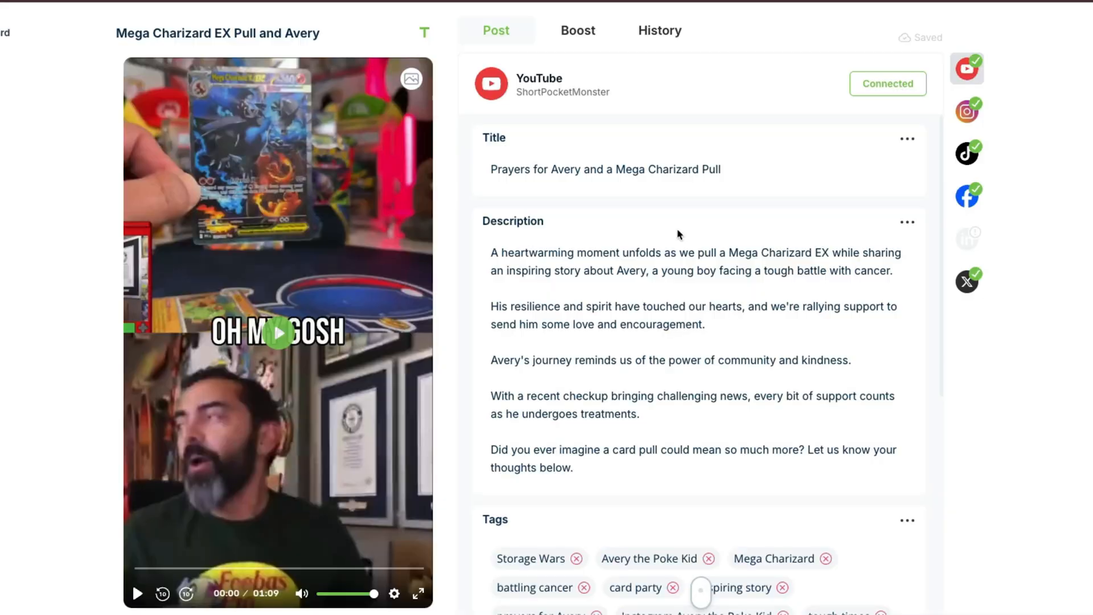
- Review the YouTube post fields, then the Instagram and TikTok versions of the post
scroll("down", 3)
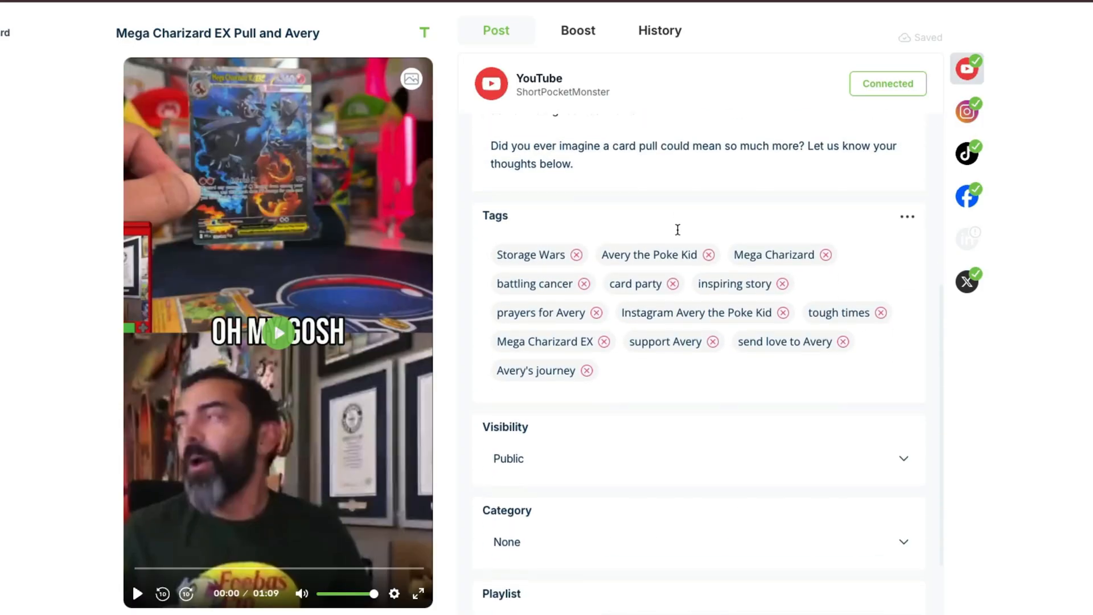
left_click(967, 111)
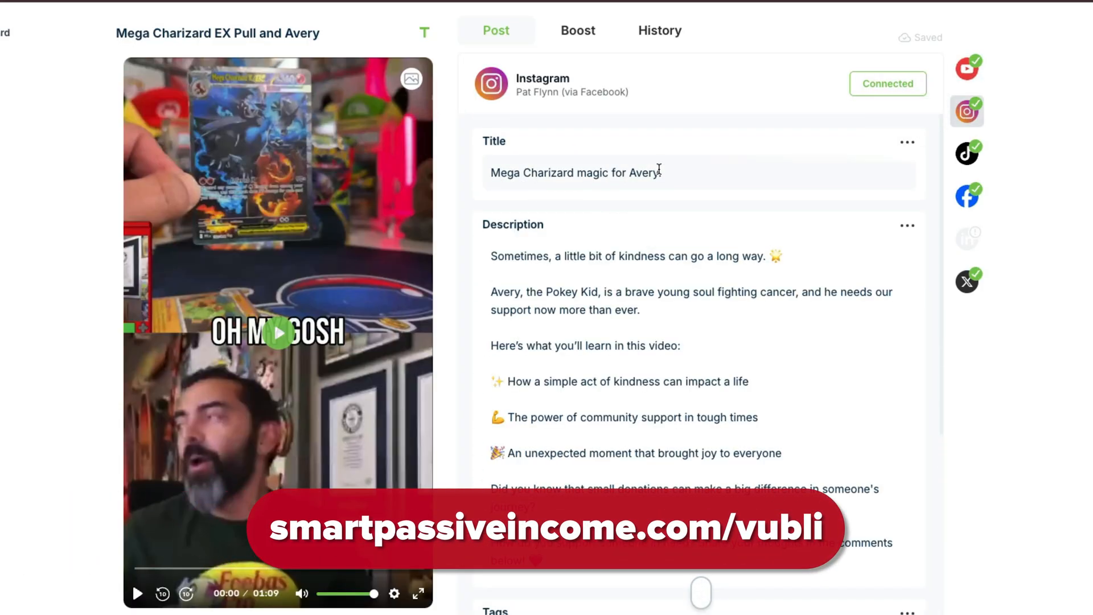
scroll("down", 3)
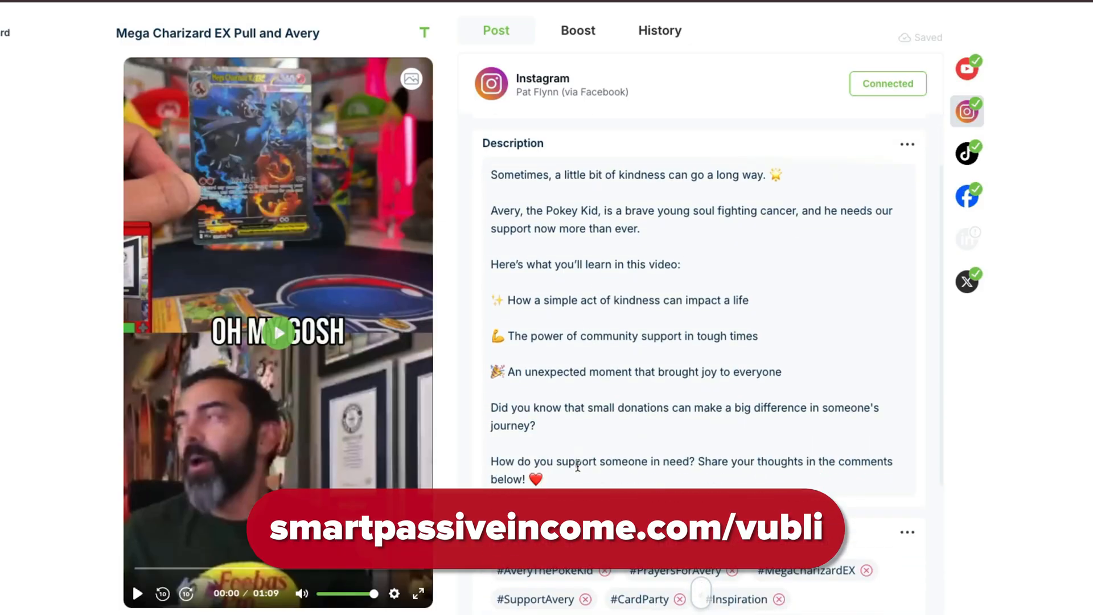
scroll("down", 3)
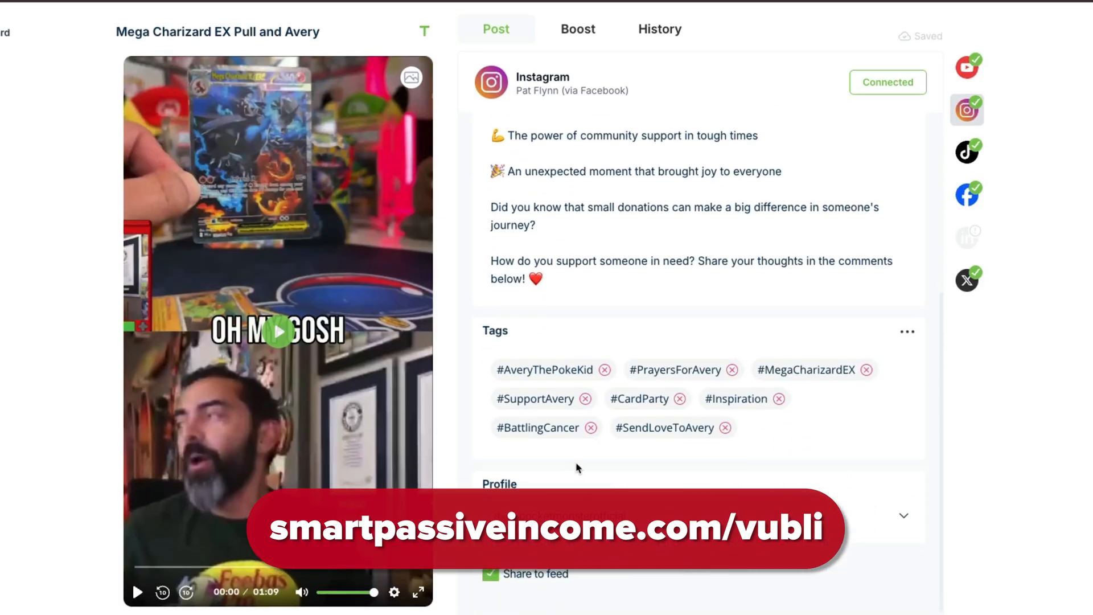
left_click(967, 153)
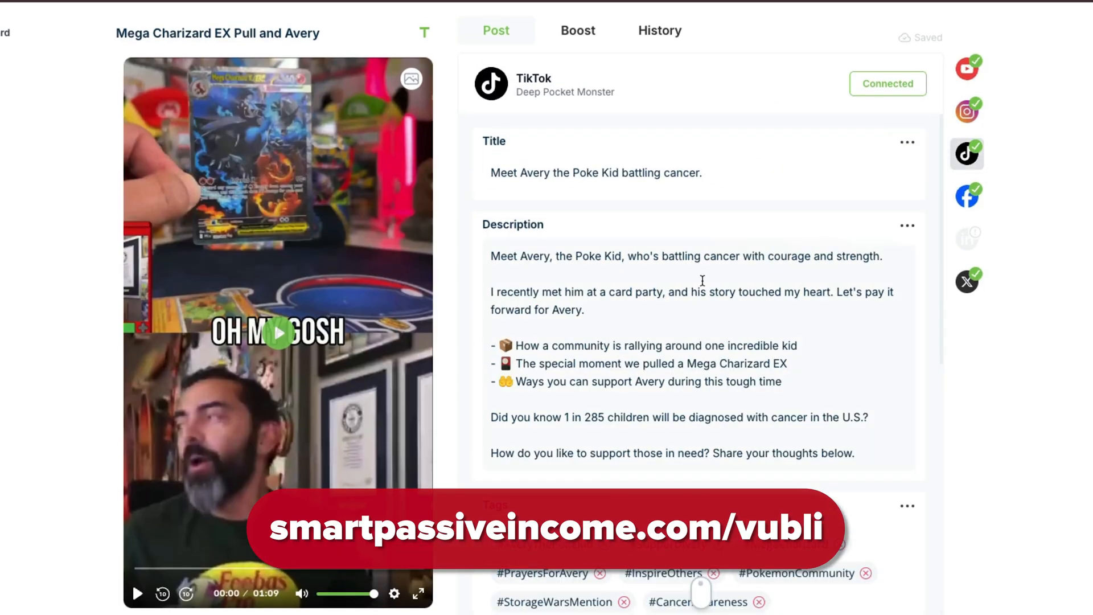
scroll("down", 3)
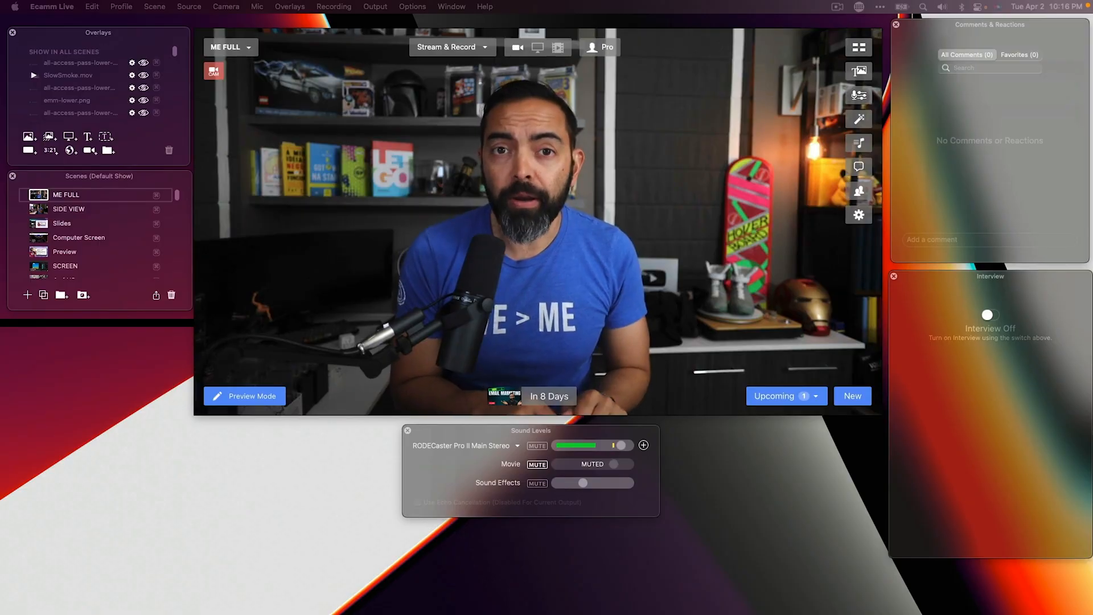
- Bring up the show's Stream & Record output options
left_click(68, 209)
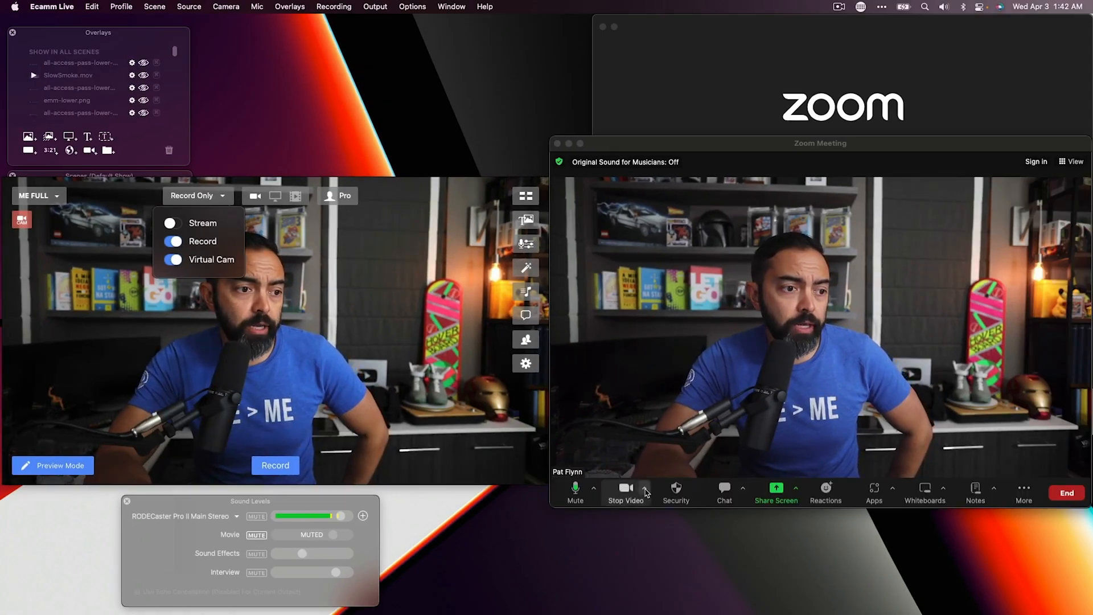
- Switch the meeting's camera to Ecamm Live Virtual Cam
left_click(645, 489)
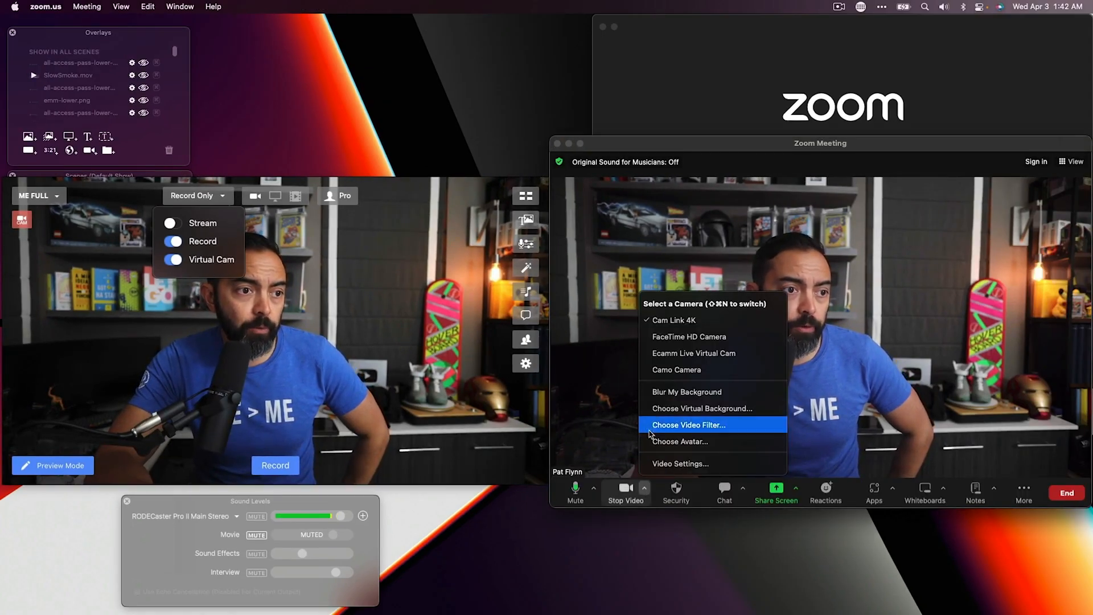
mouse_move(693, 353)
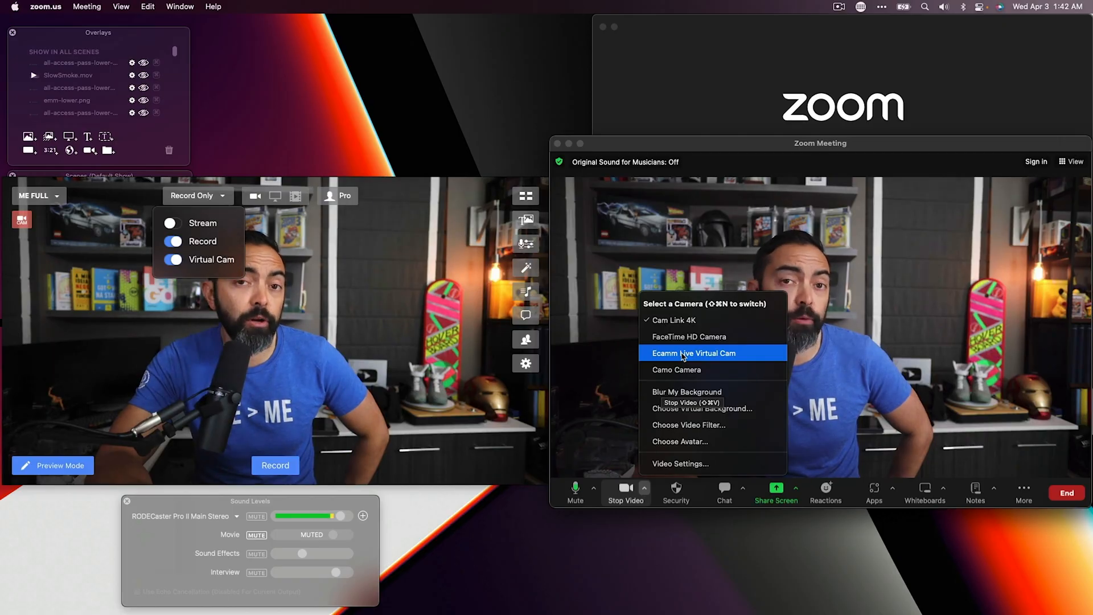
left_click(693, 353)
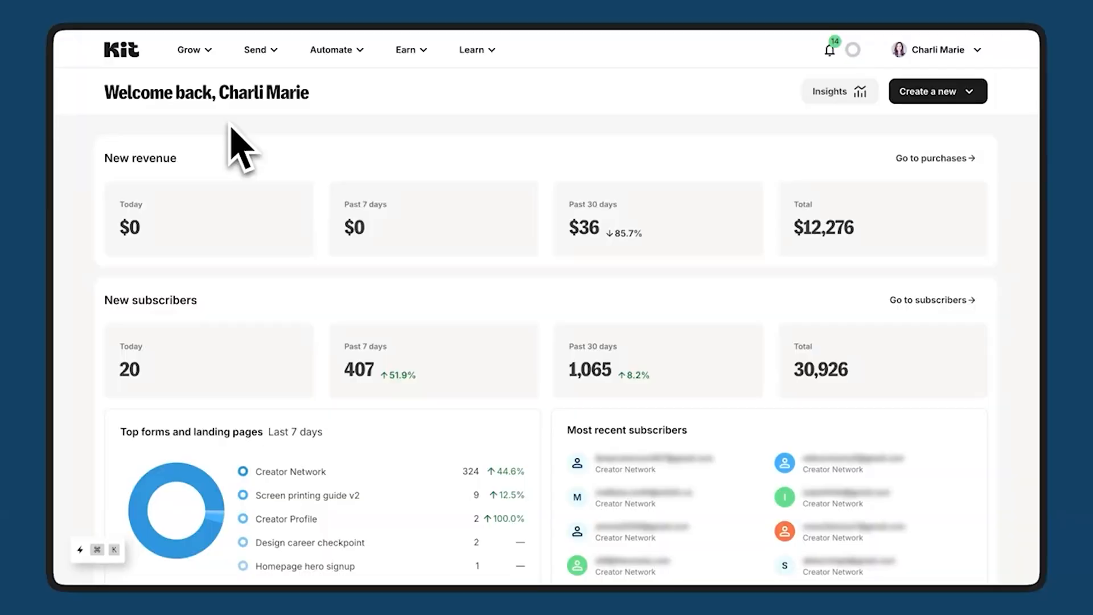
- Go to Landing Pages & Forms under Grow to see the daily sign-up chart
left_click(189, 49)
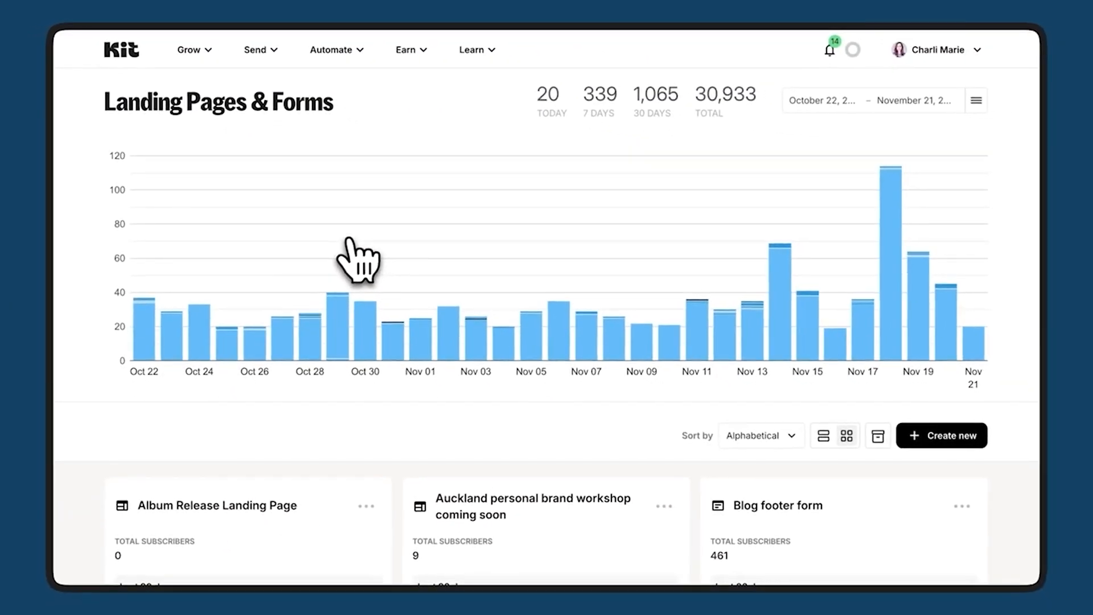
mouse_move(368, 328)
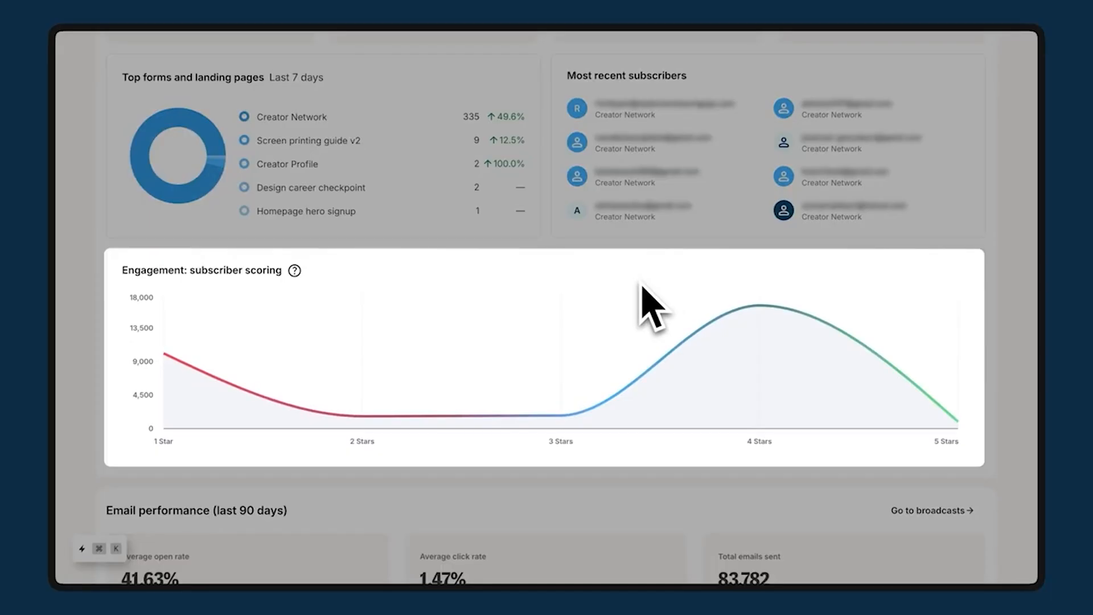
mouse_move(759, 321)
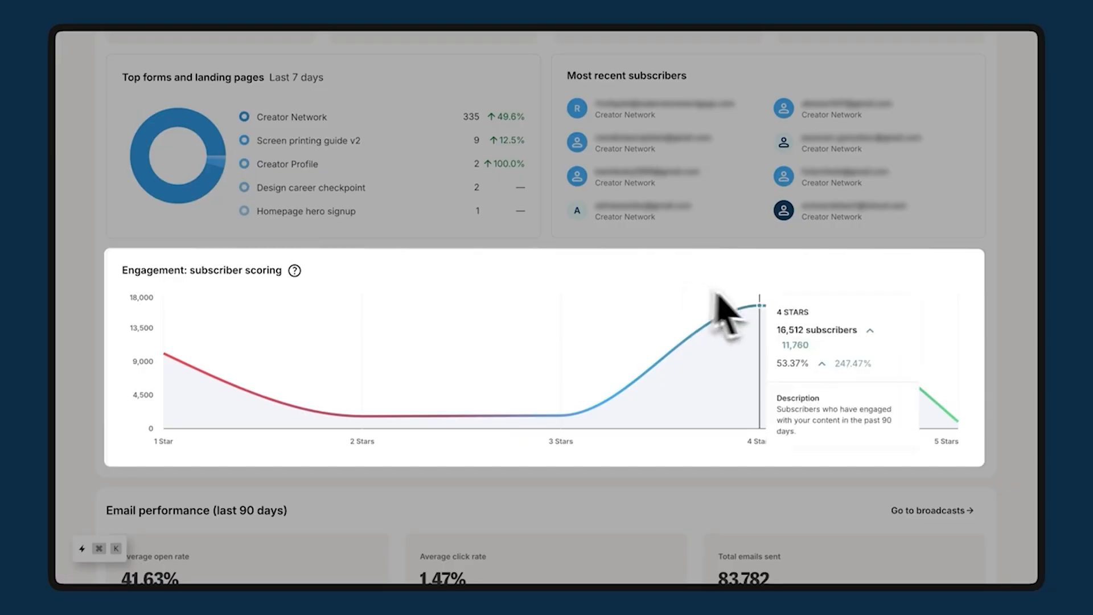
mouse_move(368, 352)
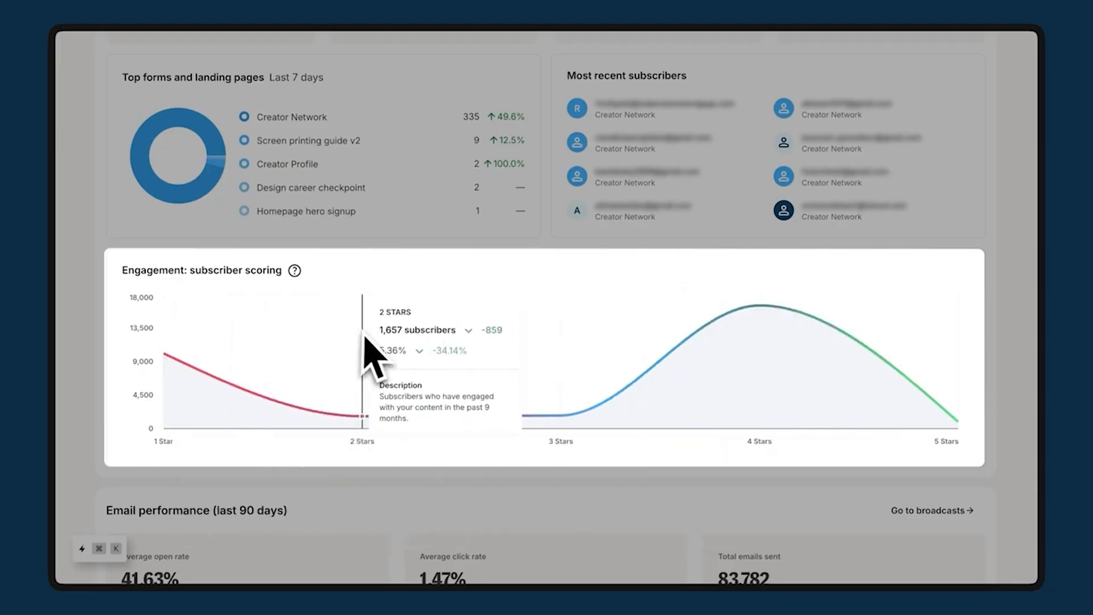
- Look over the subscriber engagement scores and the landing page template gallery
scroll("down", 3)
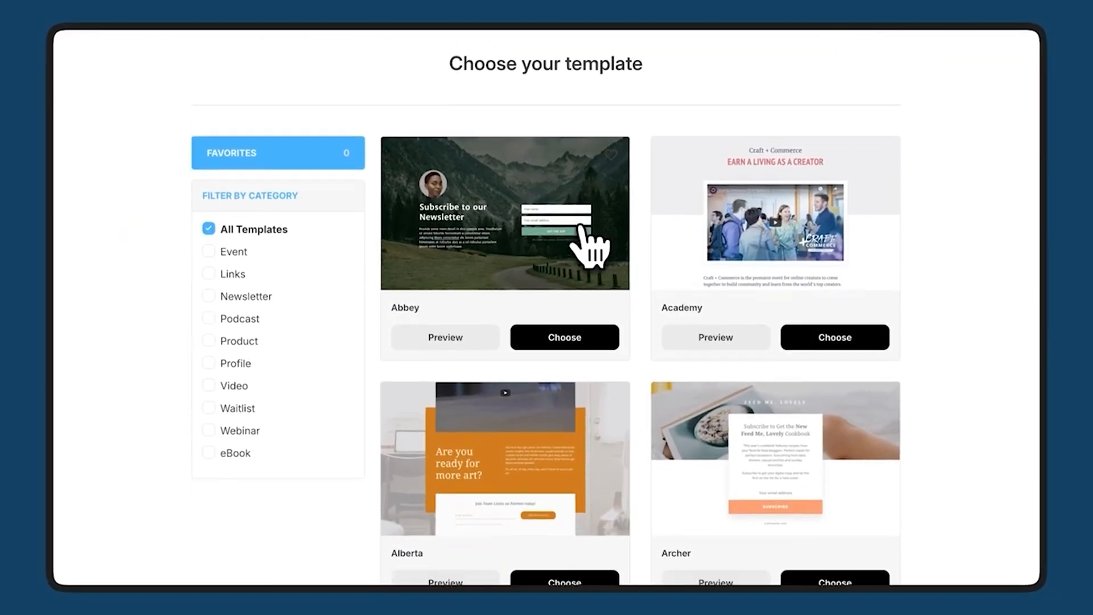
scroll("down", 3)
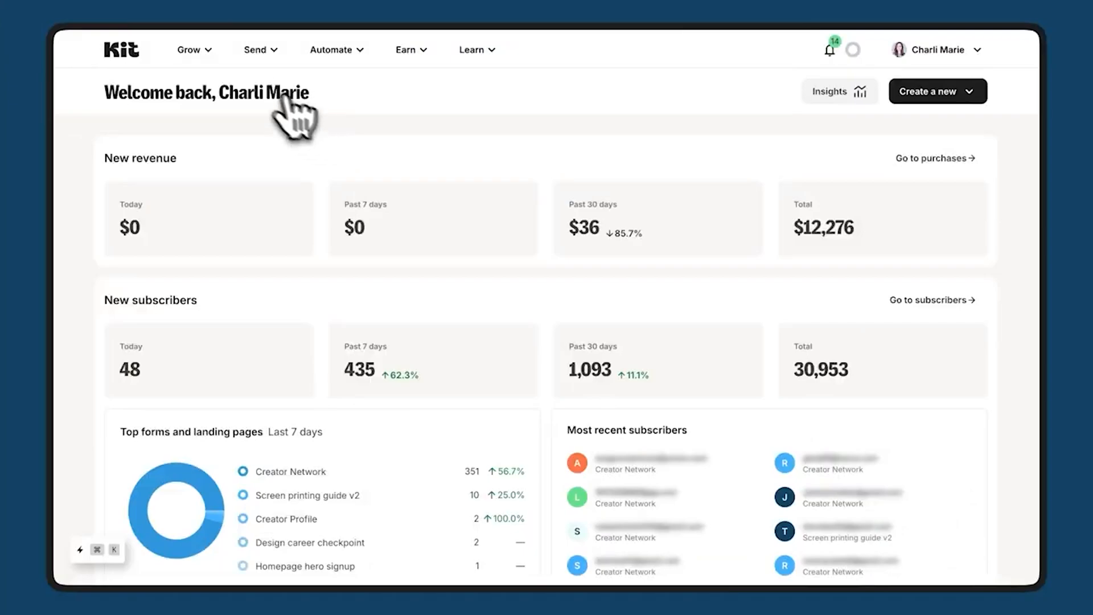
- Go to Recommendations under Grow and browse featured creators in Discover
left_click(189, 49)
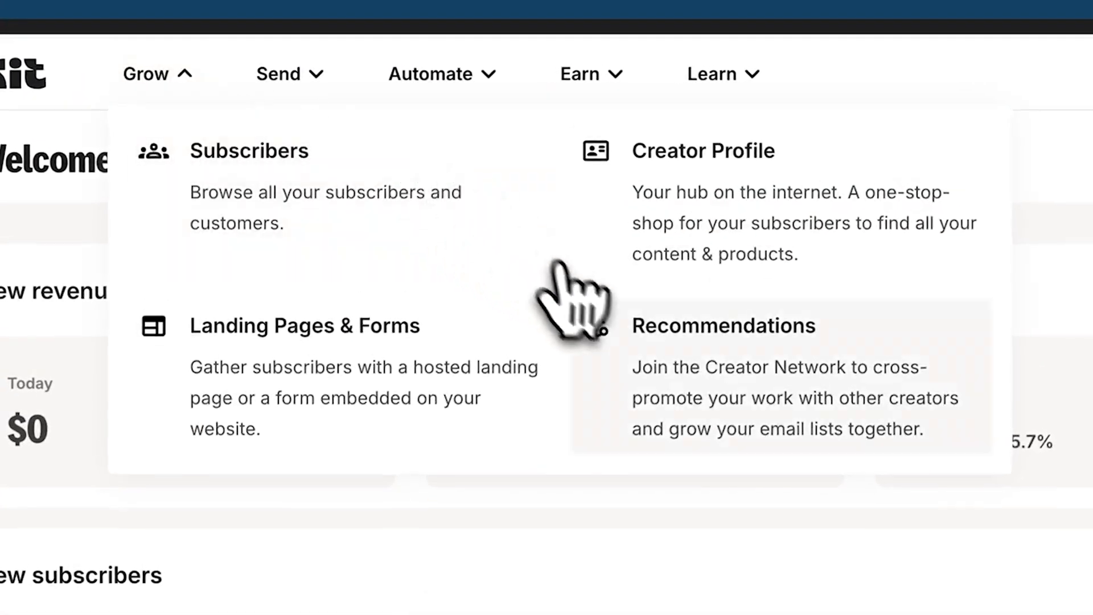
left_click(724, 325)
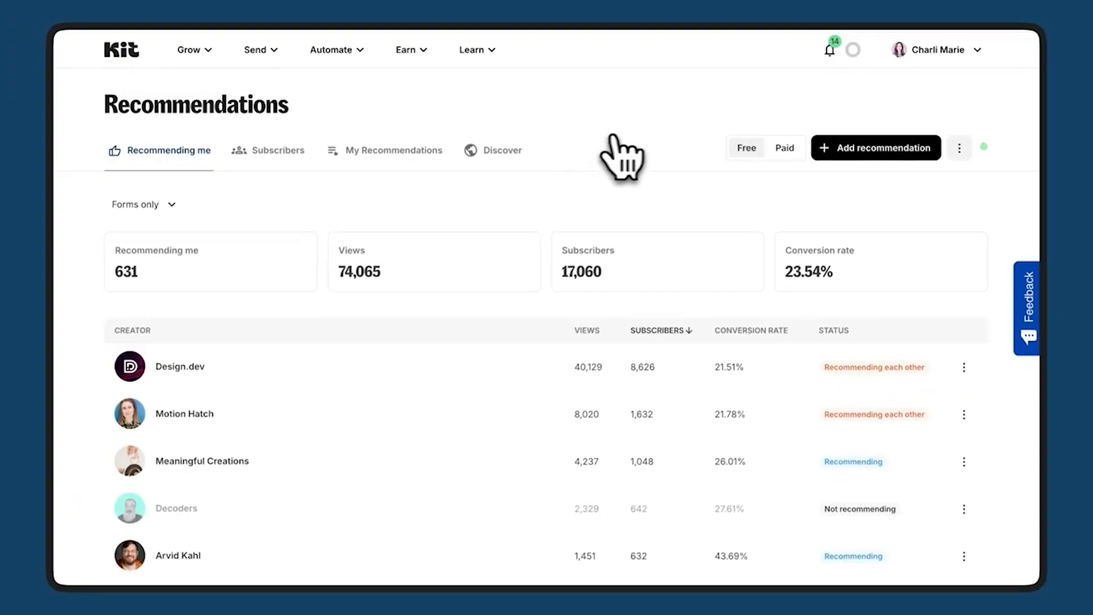
left_click(501, 150)
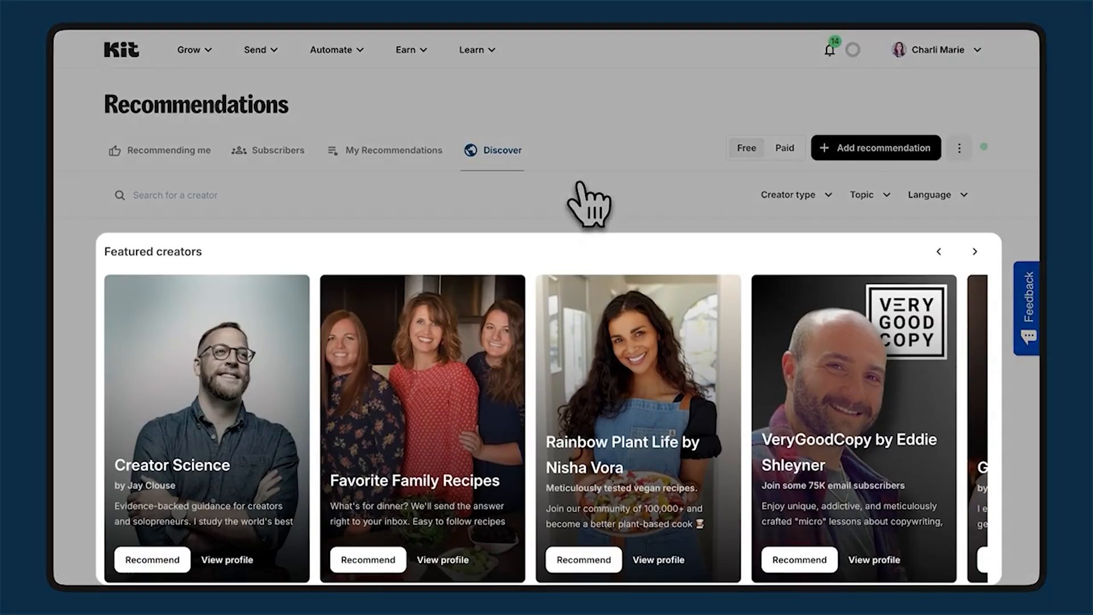
scroll("down", 3)
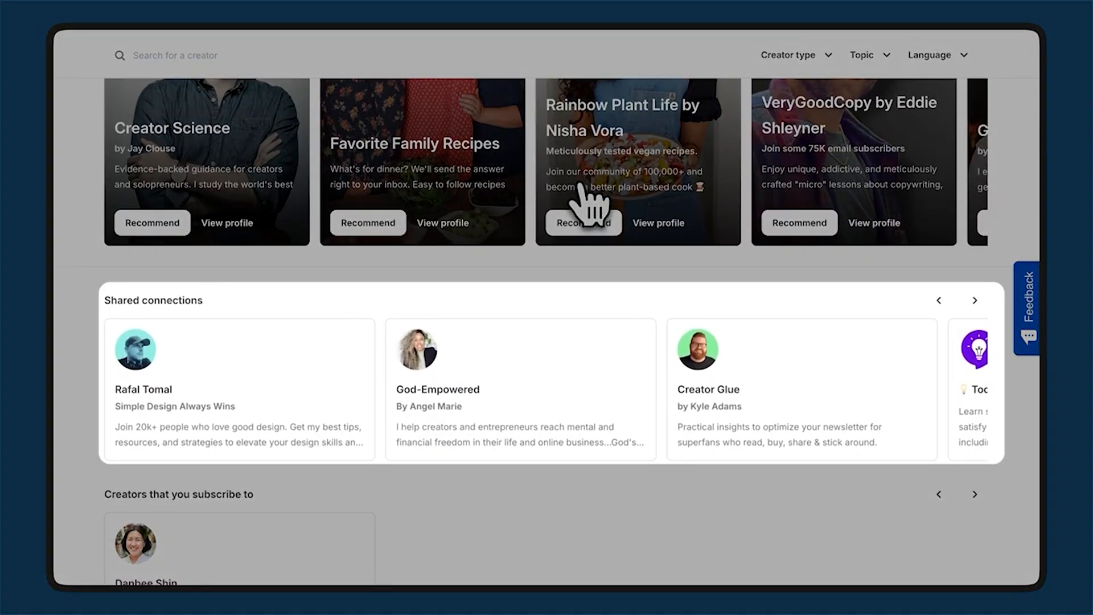
scroll("down", 3)
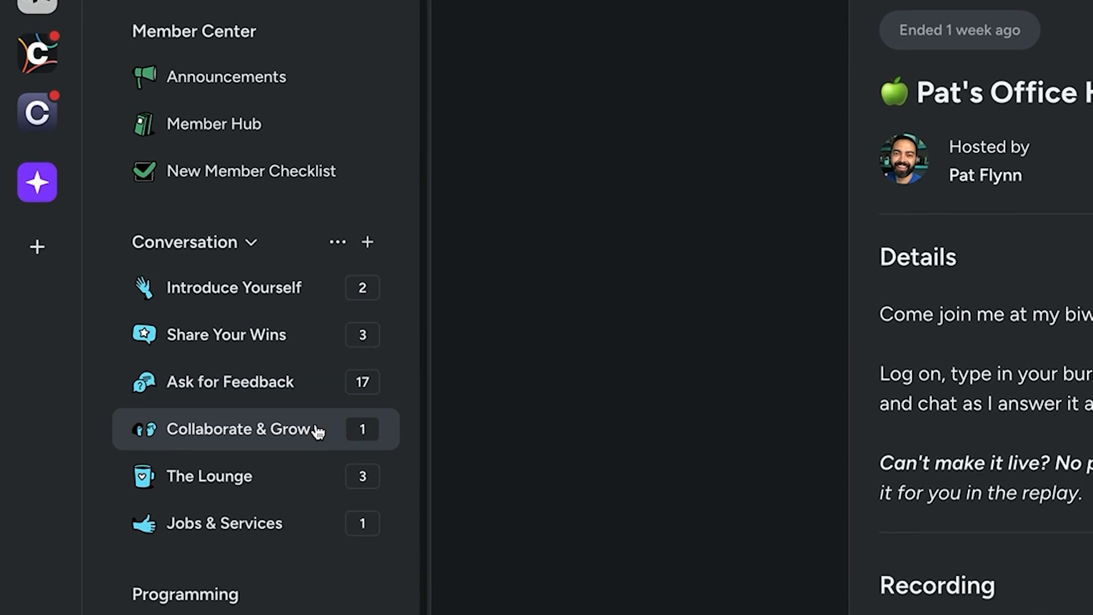
- Scroll through the events list past Pat's Office Hours, the Poppy AI workshop and accelerator meetings
scroll("down", 3)
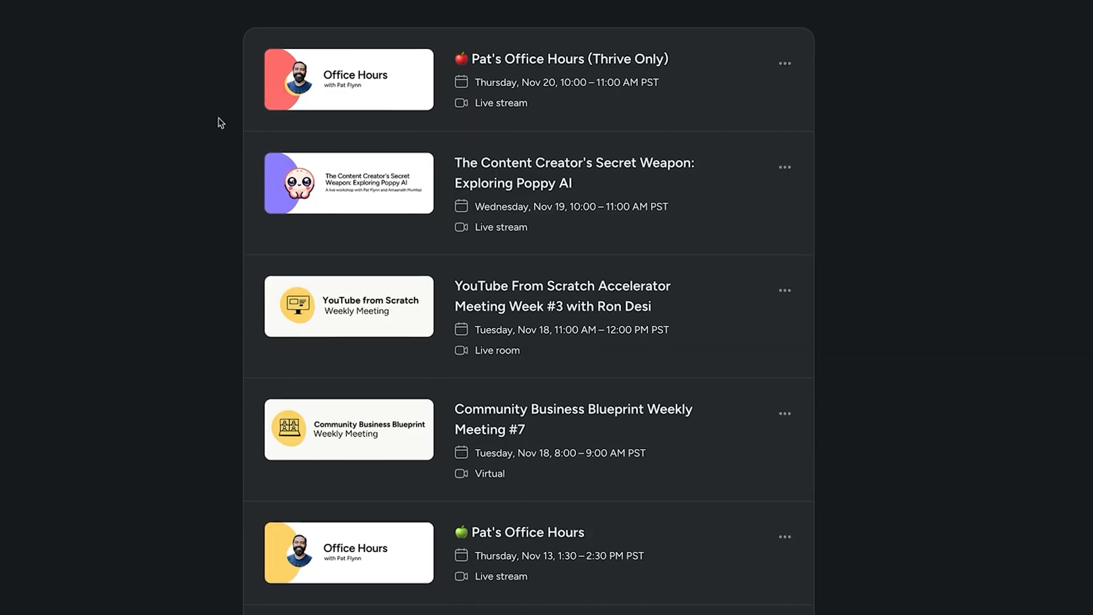
scroll("down", 3)
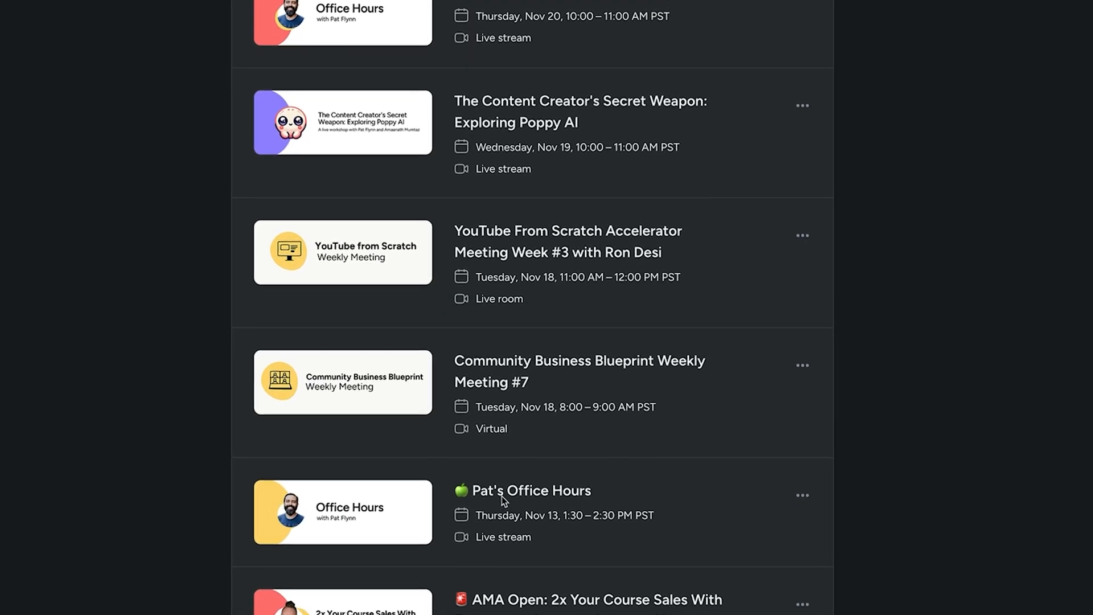
- Open the past Office Hours event and view its replay recording and attendees
left_click(531, 489)
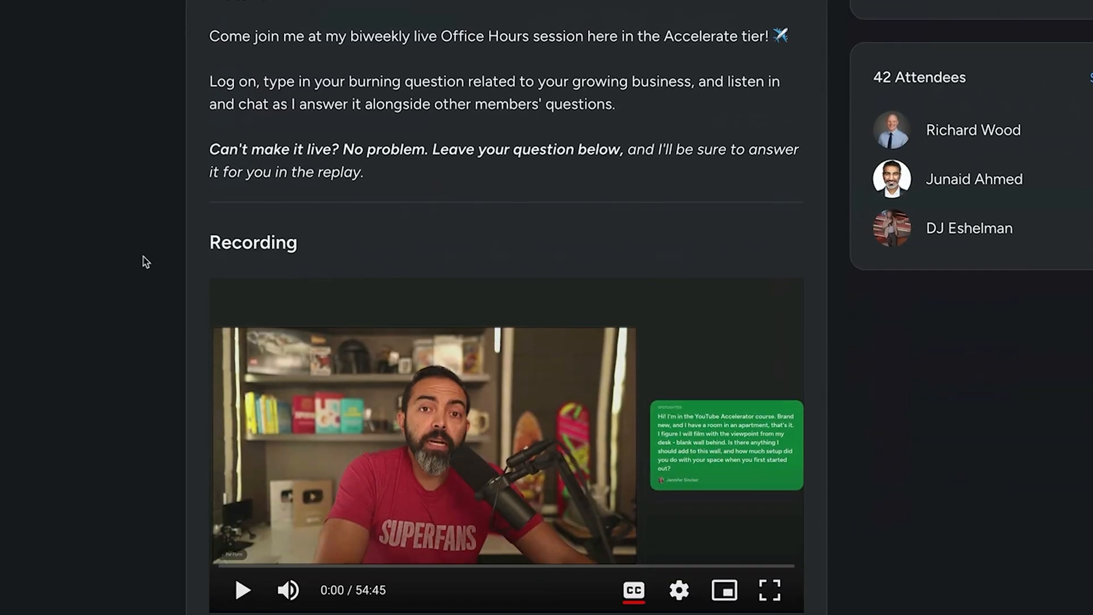
left_click(243, 590)
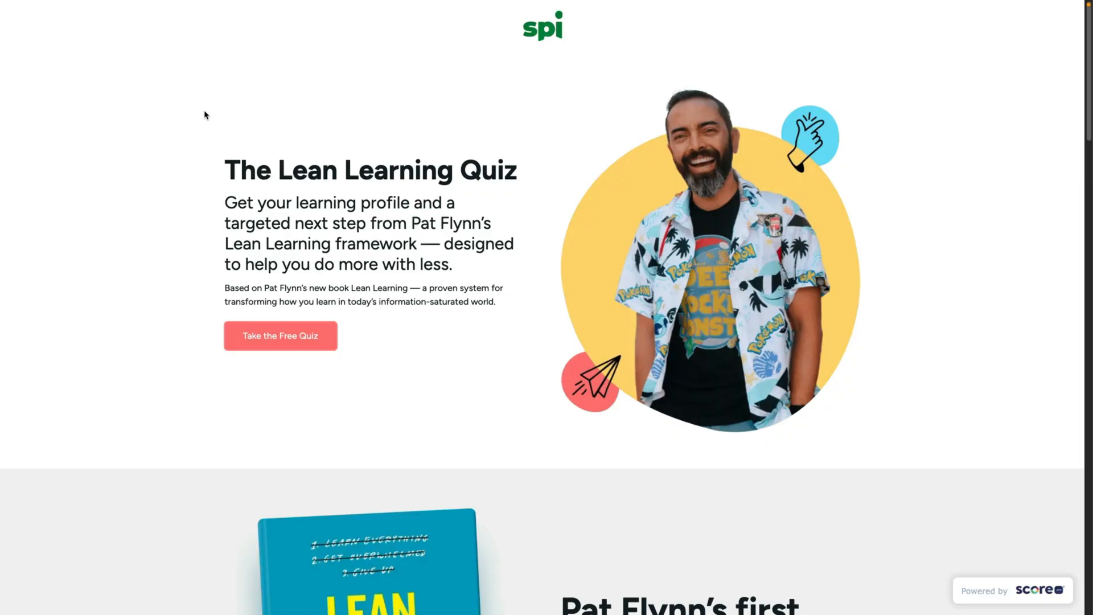
- Scroll down the Lean Learning Quiz page to the What You'll Get section
scroll("down", 3)
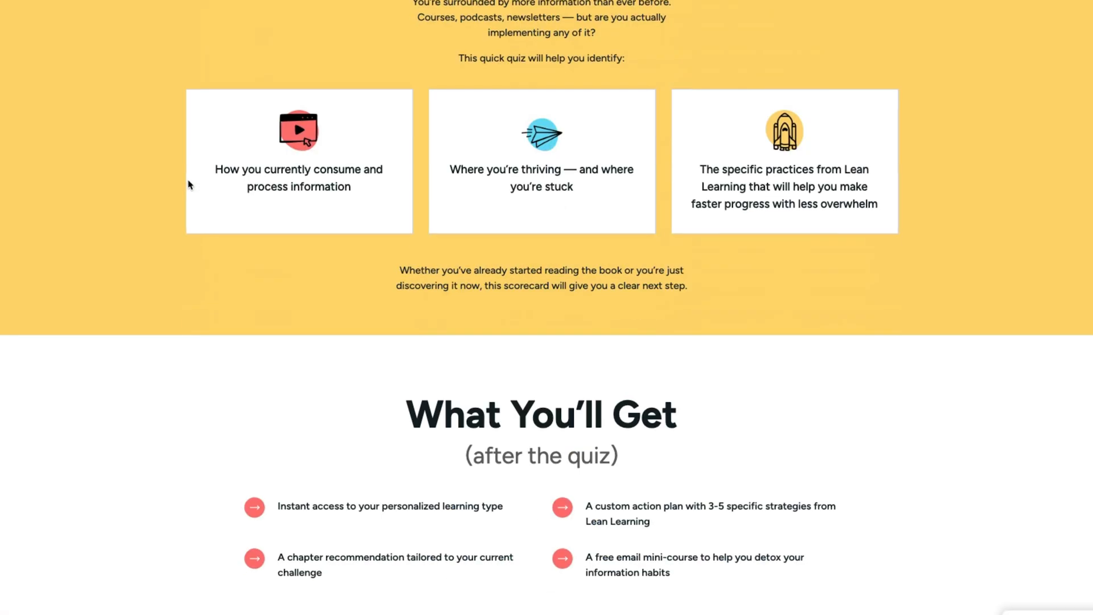
scroll("down", 3)
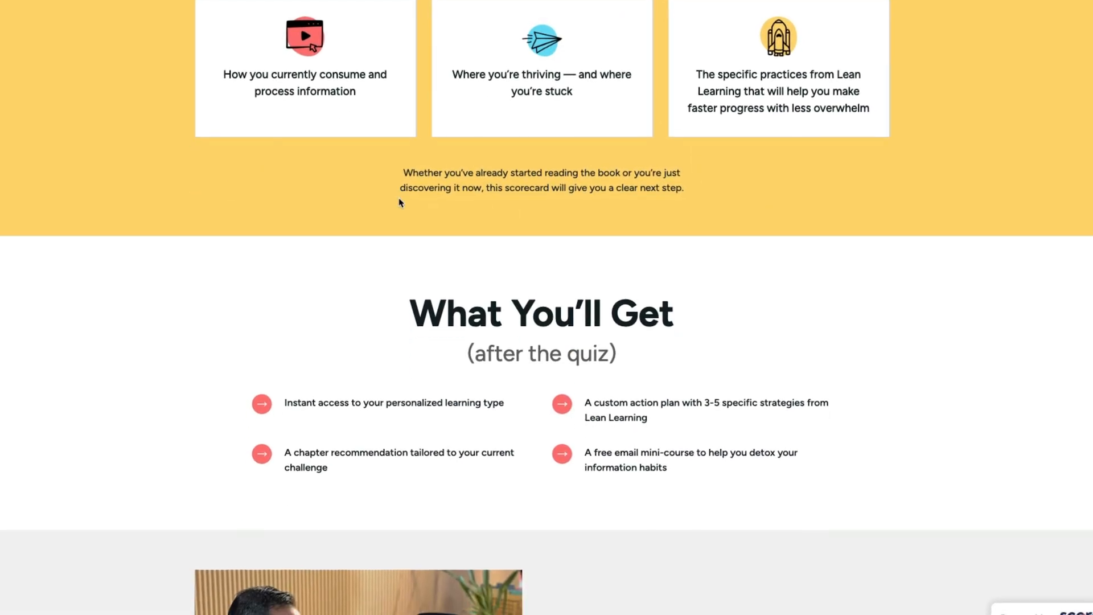
scroll("down", 3)
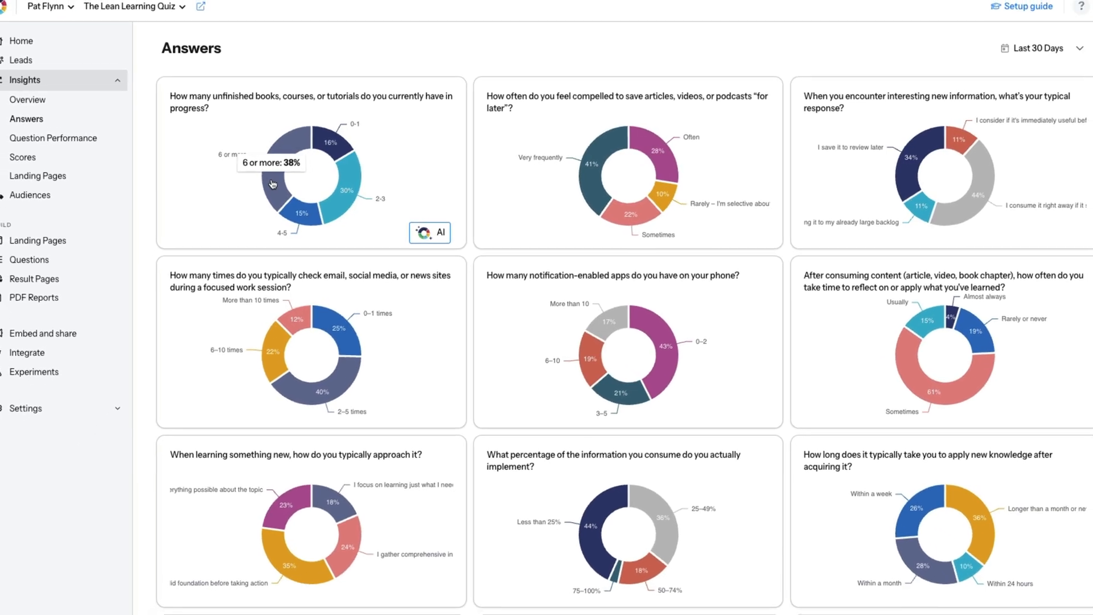
- Show Question Performance with average answer time and abandonment rate per question
left_click(54, 137)
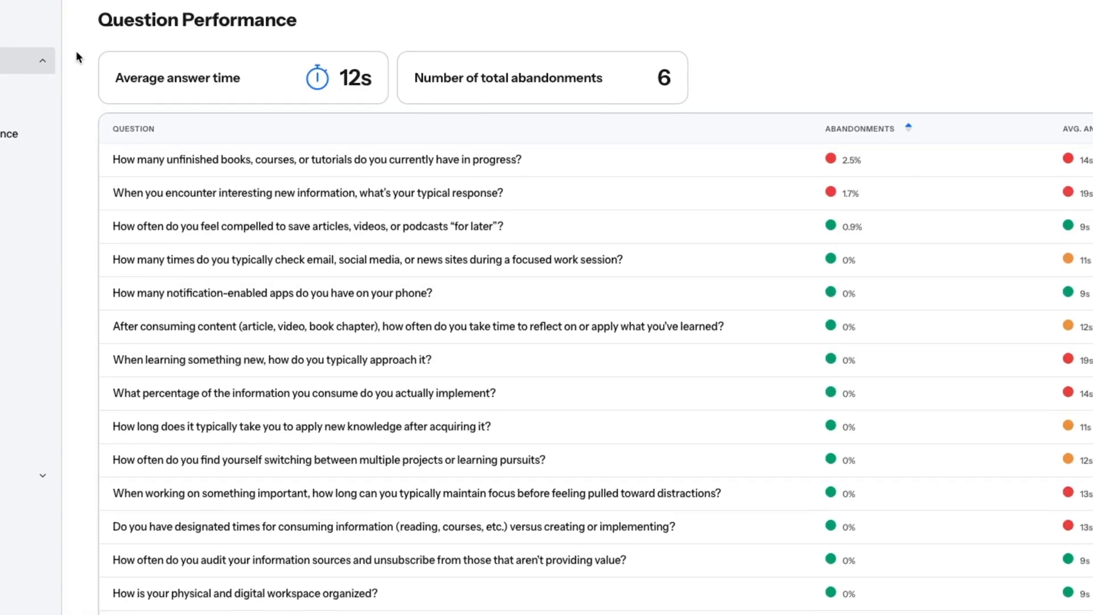